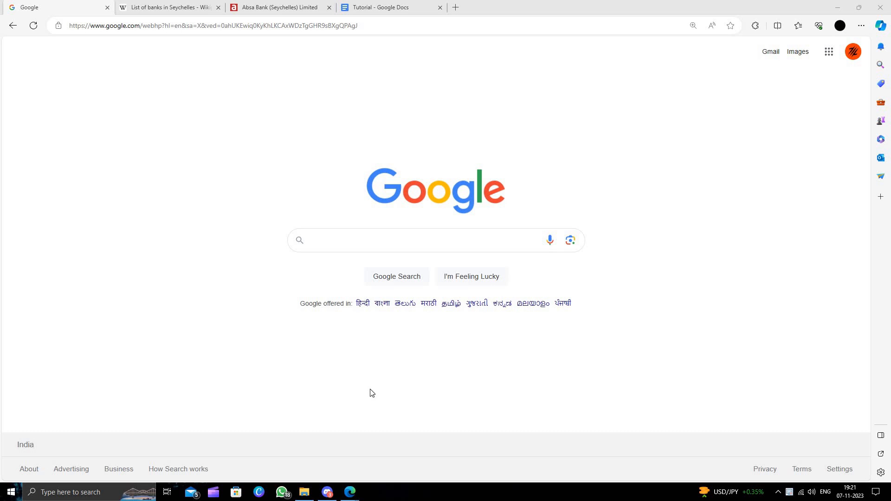
{"action": "mouse_move", "coordinate": [162, 106]}
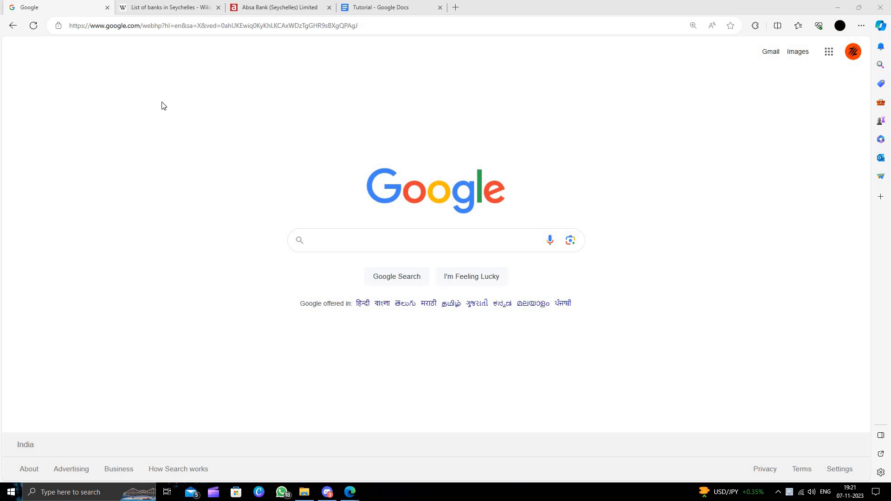
{"action": "mouse_move", "coordinate": [179, 121]}
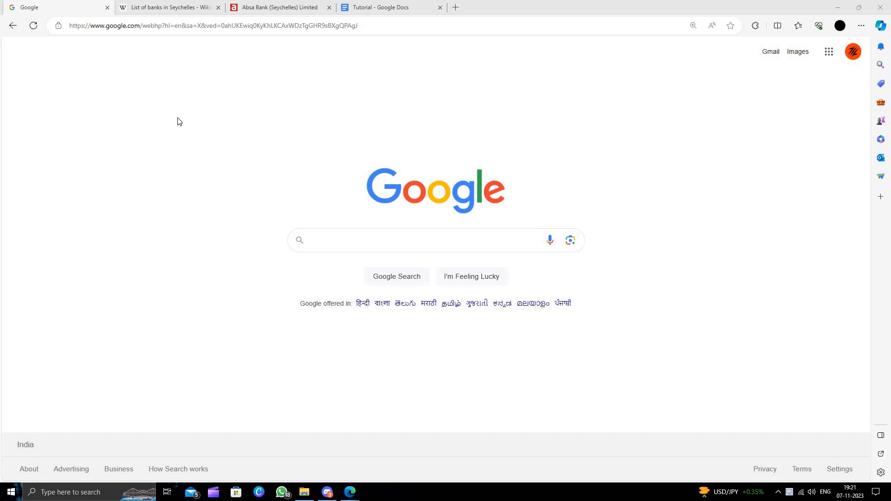
{"action": "mouse_move", "coordinate": [139, 61]}
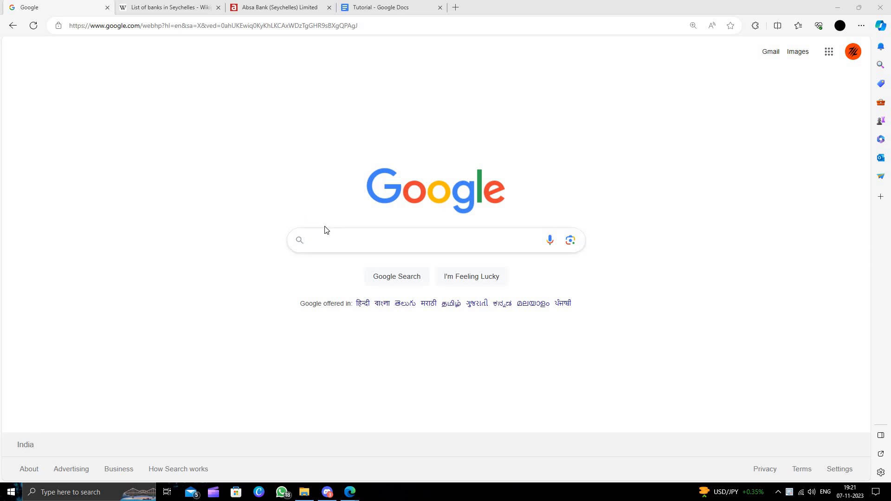
Search Google for 'top banks in seychelles' using the dropdown suggestion.
{"action": "left_click", "coordinate": [432, 240]}
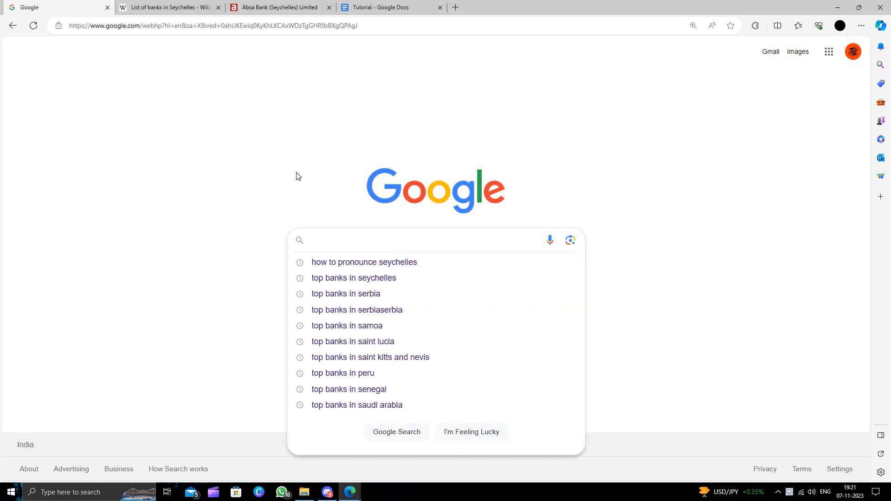
{"action": "left_click", "coordinate": [354, 278]}
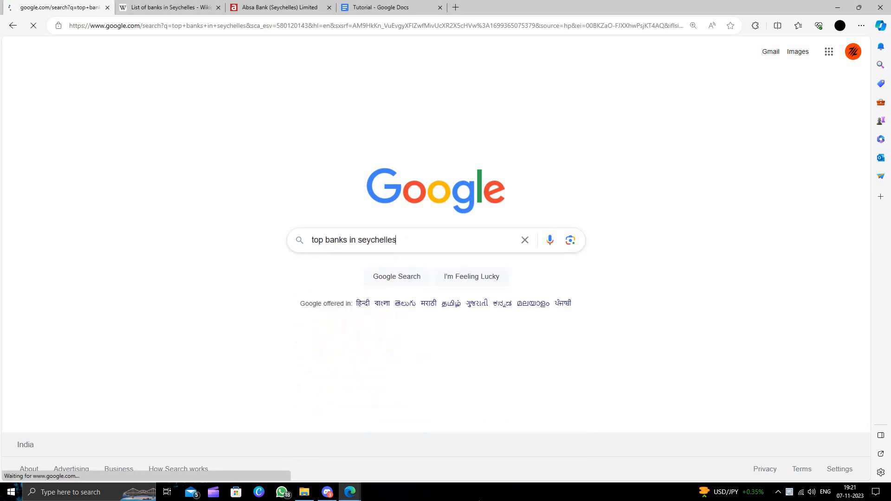
Switch to the 'List of banks in Seychelles - Wikipedia' tab.
{"action": "left_click", "coordinate": [169, 7]}
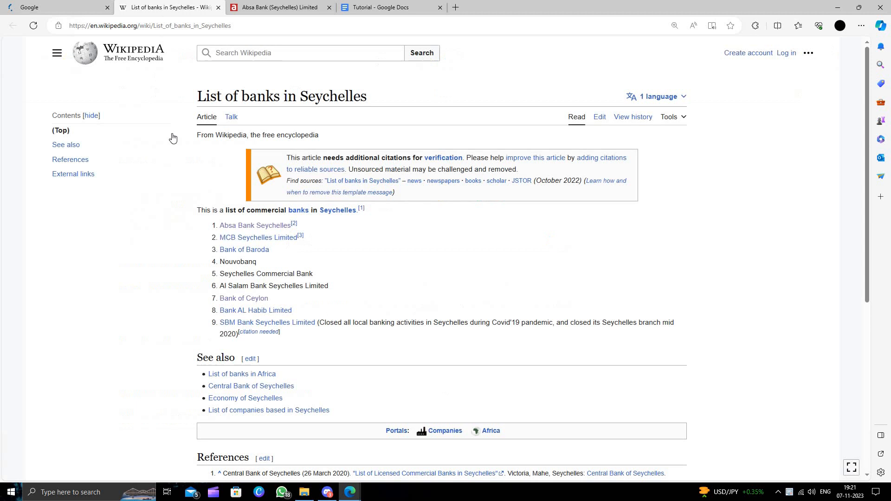
{"action": "mouse_move", "coordinate": [187, 226]}
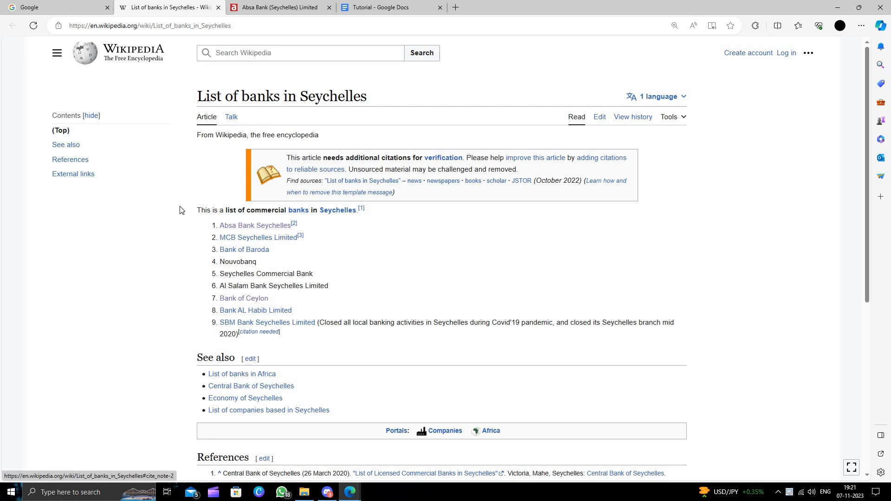
{"action": "mouse_move", "coordinate": [141, 234]}
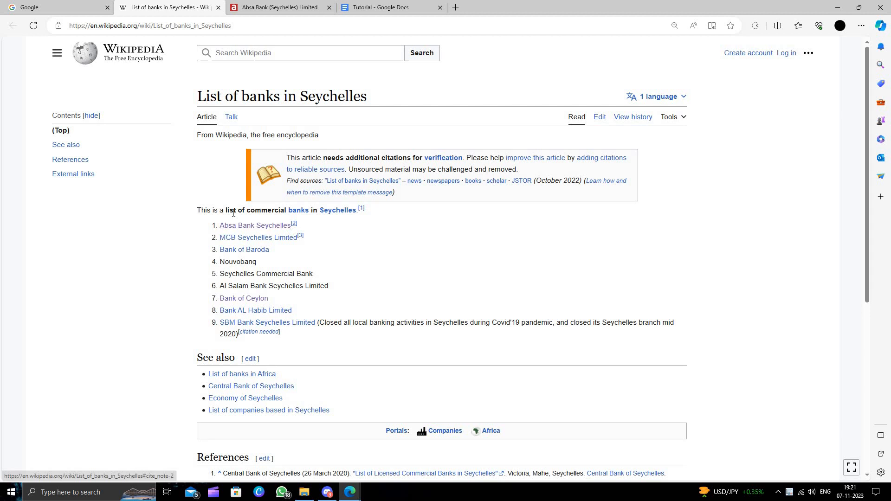
{"action": "mouse_move", "coordinate": [254, 225]}
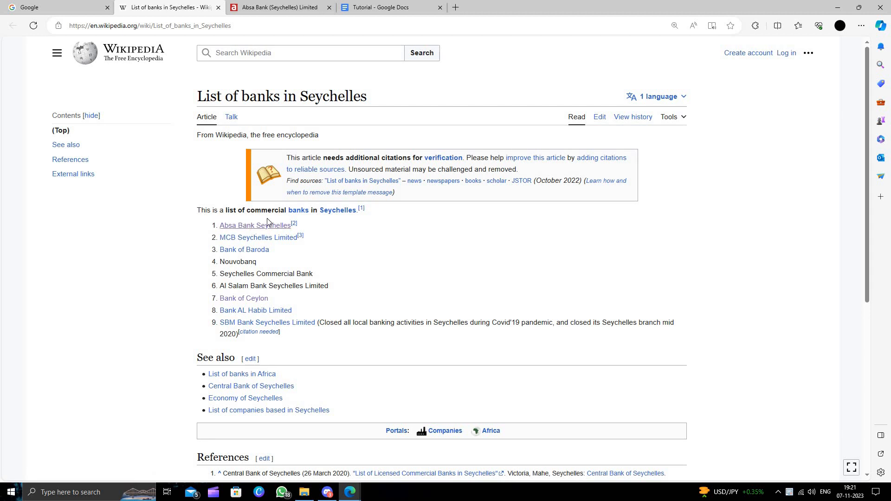
{"action": "mouse_move", "coordinate": [243, 234]}
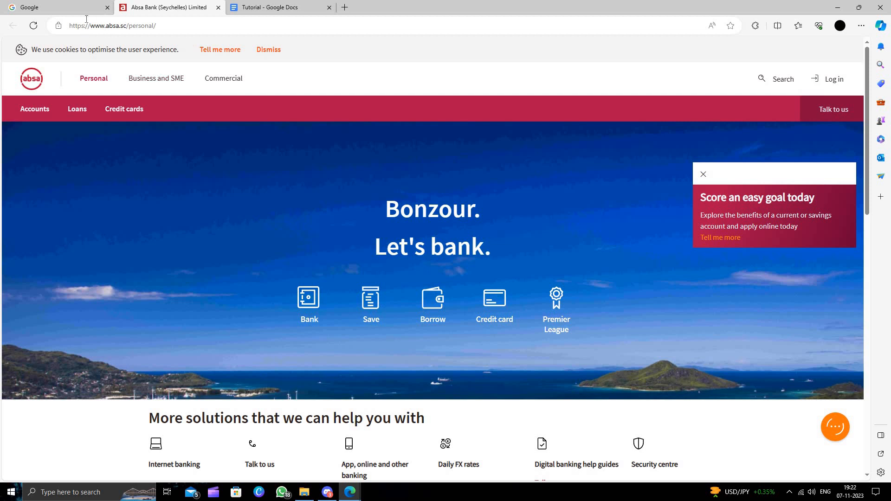
{"action": "mouse_move", "coordinate": [661, 351]}
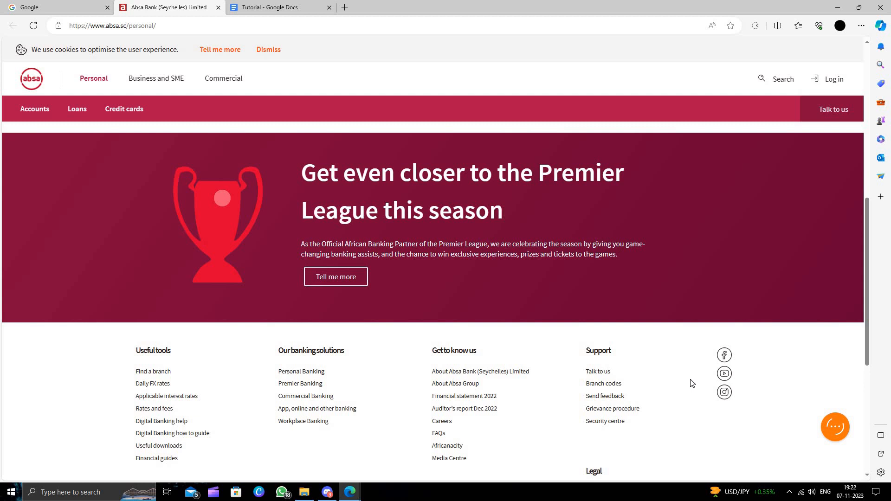
Scroll the absa.sc personal banking page down to the useful tools footer.
{"action": "scroll", "scroll_direction": "down", "scroll_amount": 3}
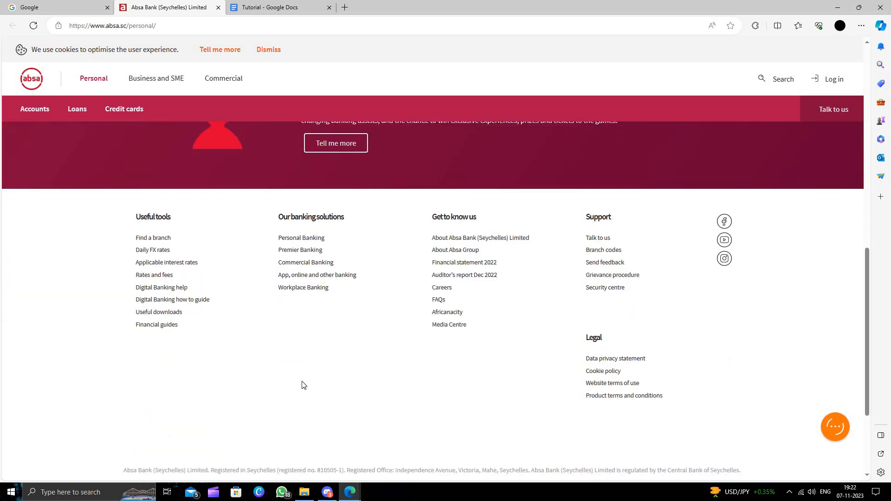
{"action": "scroll", "scroll_direction": "up", "scroll_amount": 3}
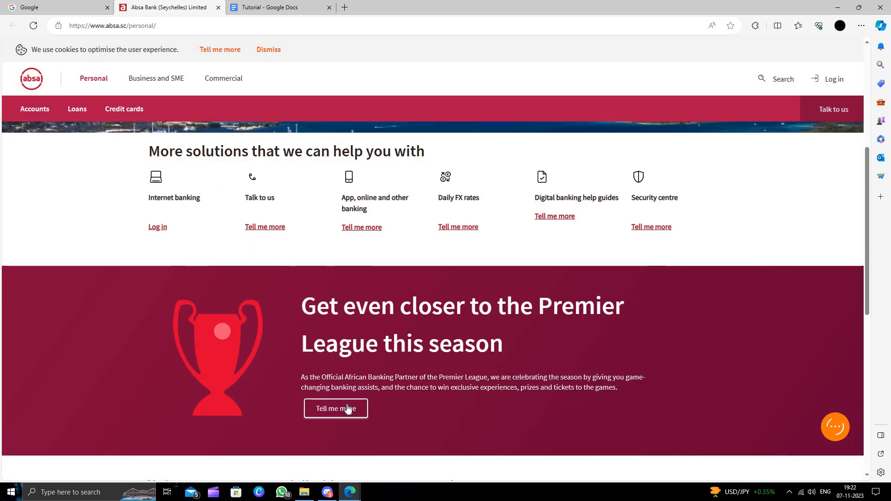
{"action": "scroll", "scroll_direction": "down", "scroll_amount": 3}
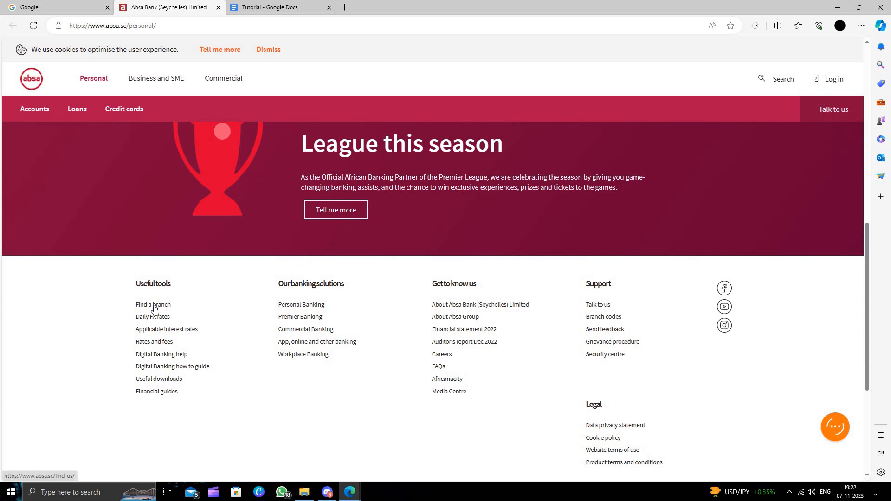
Open 'Find a branch' and scroll to the branch code, location and name table.
{"action": "left_click", "coordinate": [153, 305]}
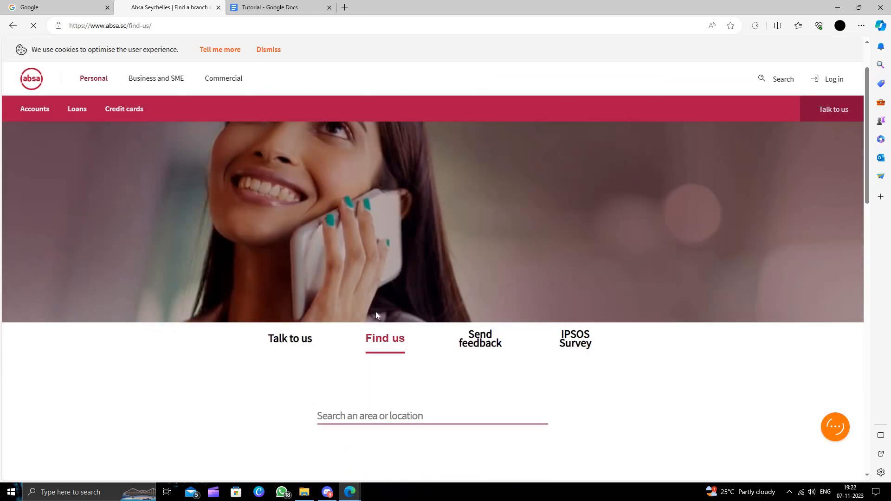
{"action": "scroll", "scroll_direction": "down", "scroll_amount": 3}
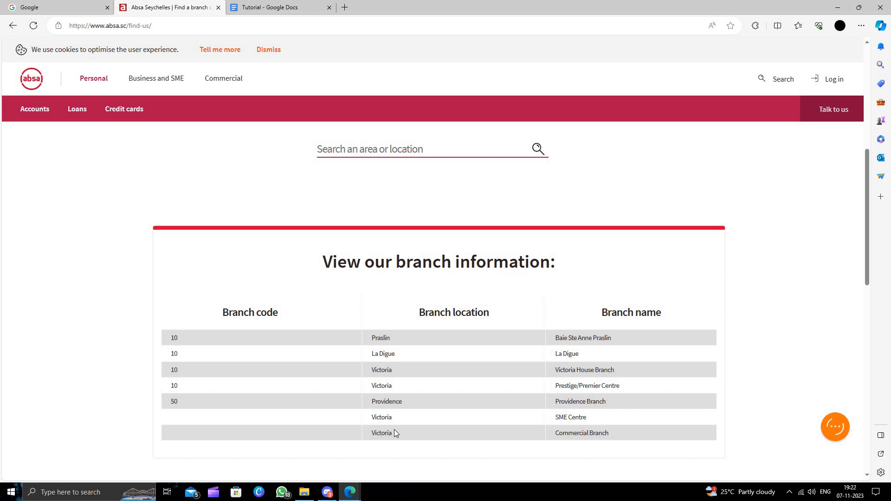
{"action": "scroll", "scroll_direction": "down", "scroll_amount": 3}
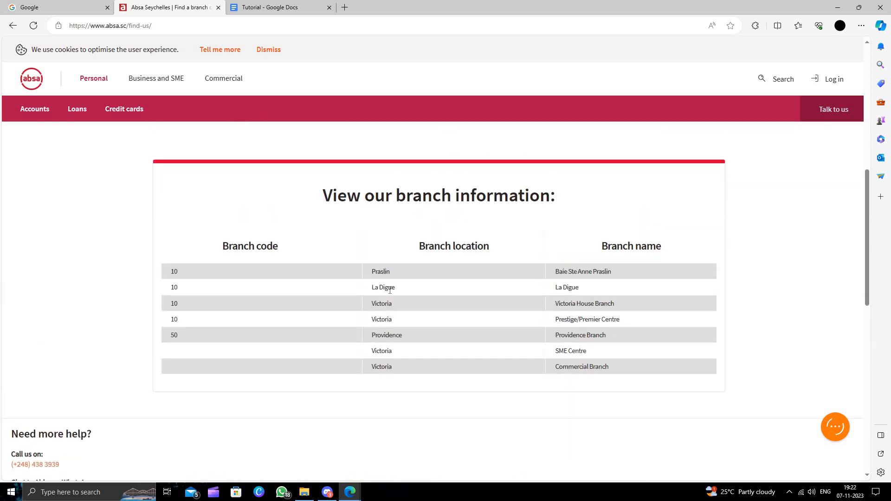
{"action": "mouse_move", "coordinate": [532, 360]}
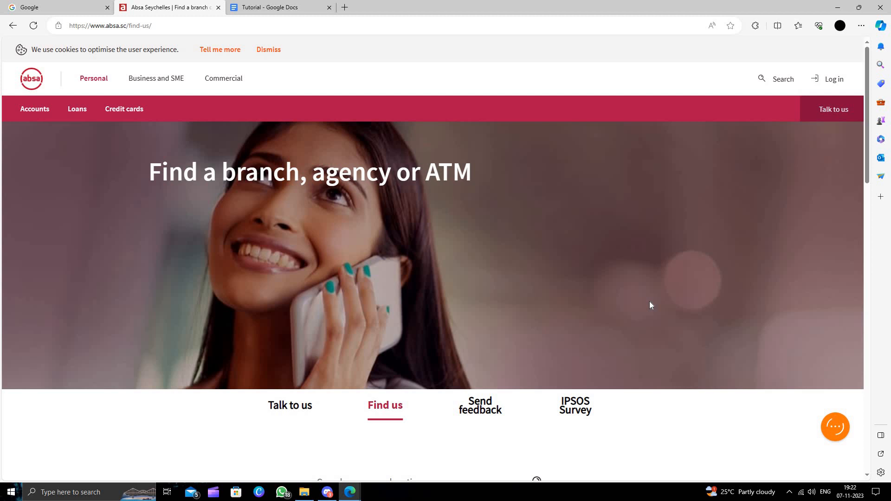
{"action": "mouse_move", "coordinate": [298, 65]}
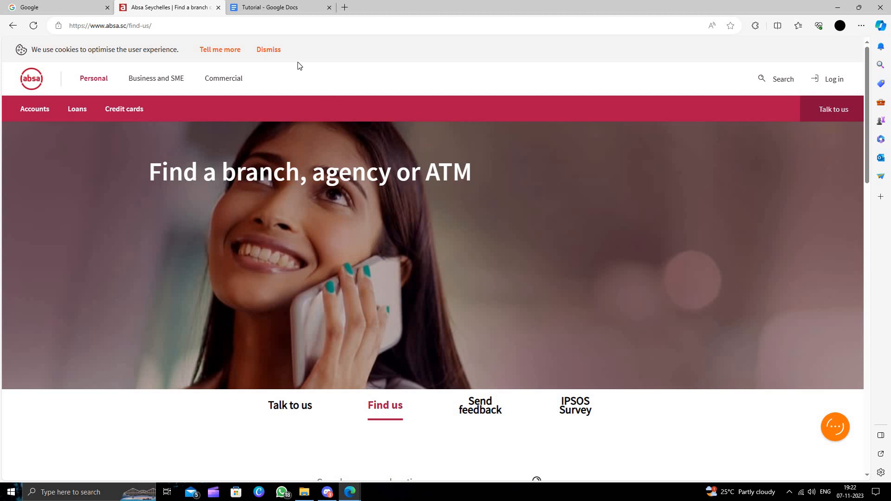
Dismiss the cookie banner at the top of the Find us page.
{"action": "left_click", "coordinate": [268, 50]}
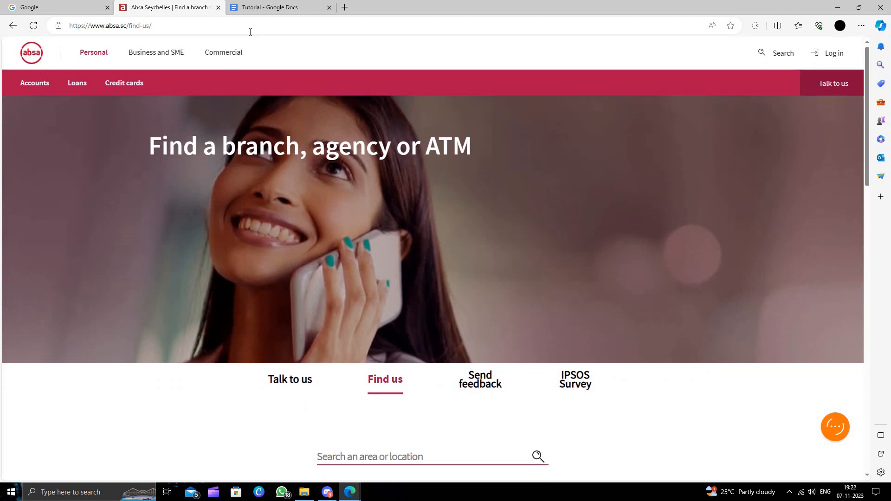